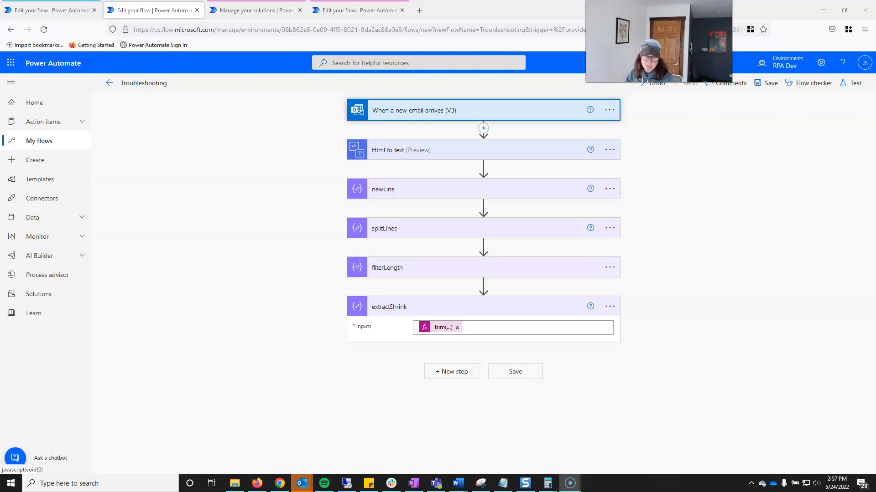
mouse_move(442, 328)
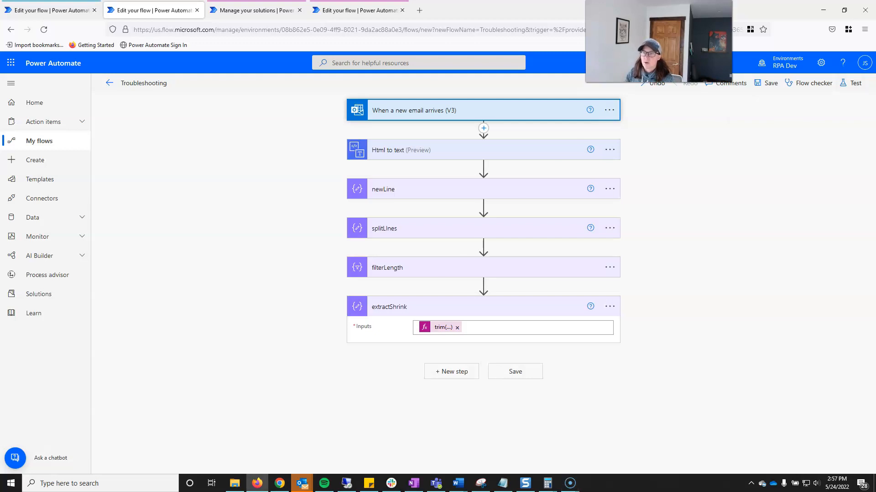
Start a test run automatically with the earlier Failed run's trigger
left_click(855, 82)
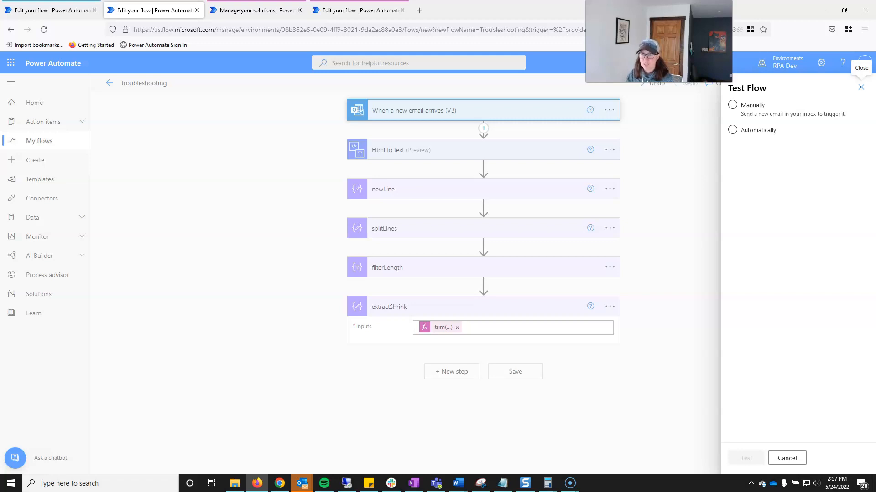
left_click(732, 104)
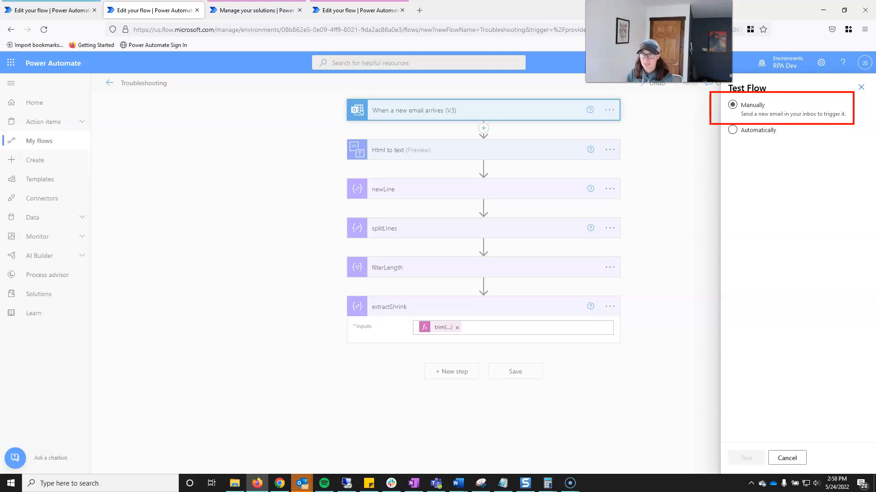
left_click(732, 105)
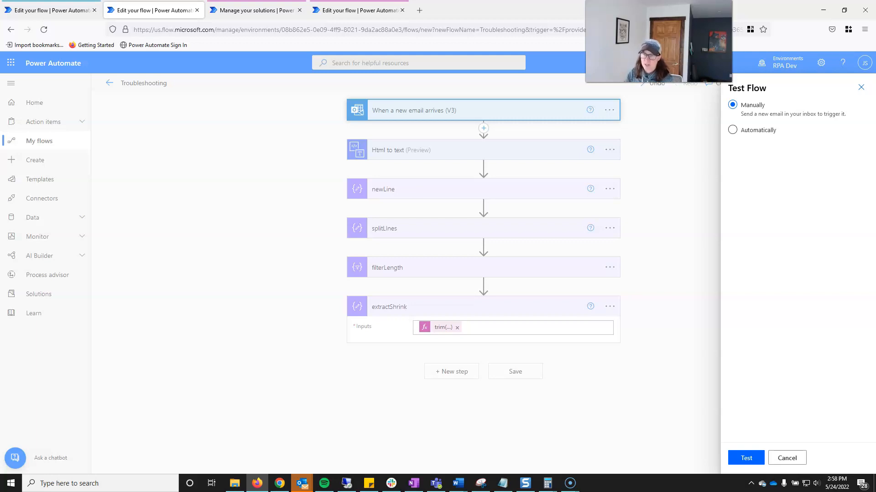
left_click(732, 129)
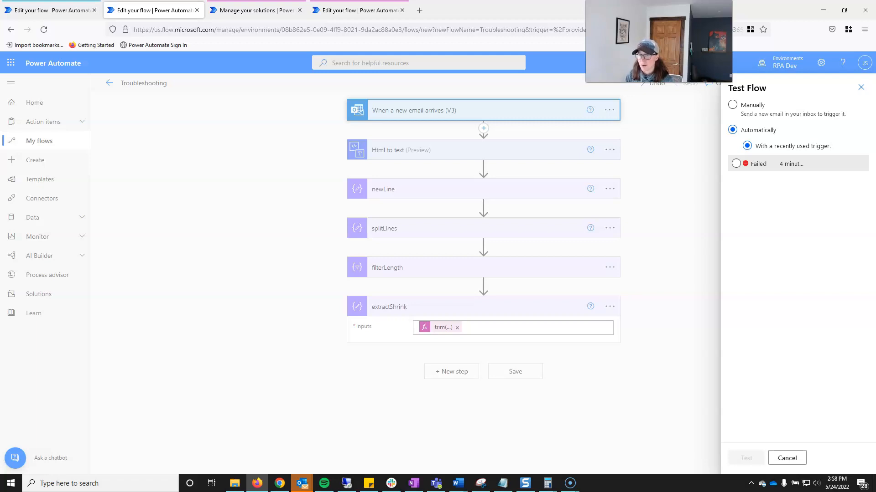
left_click(736, 163)
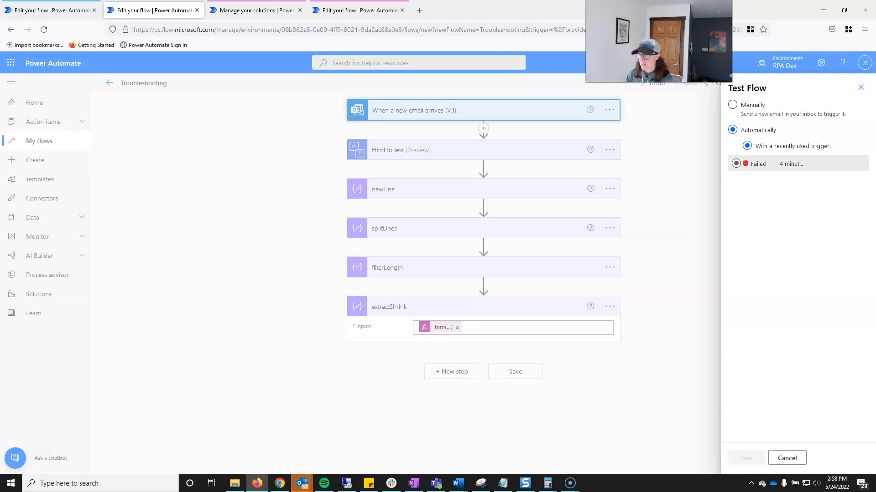
left_click(746, 458)
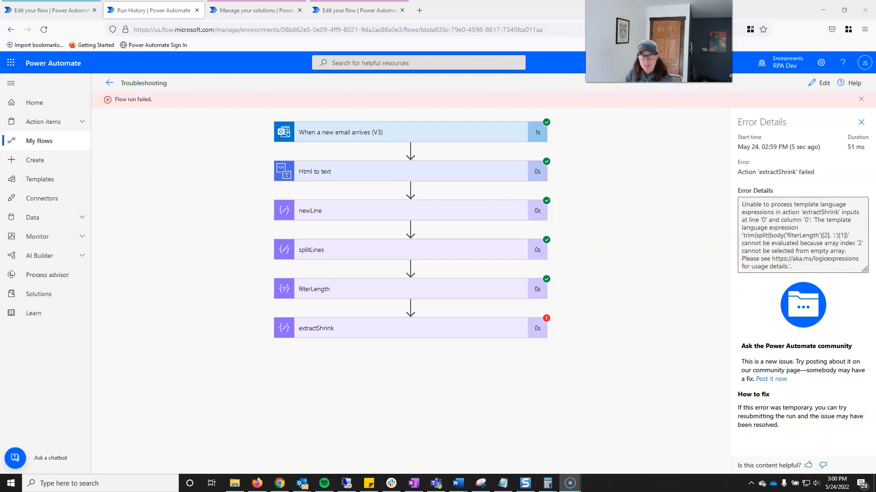
Inspect the Html to text step's output showing Start Date, End Date and Shrink lines
left_click(363, 132)
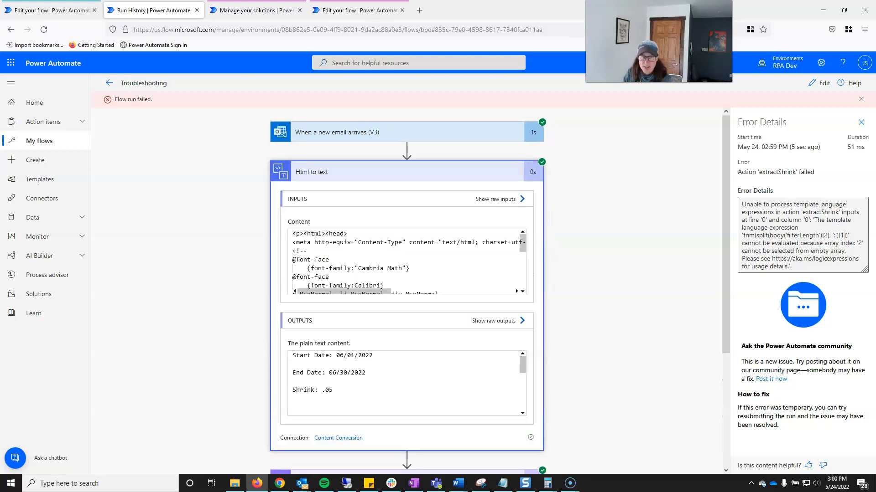
left_click(311, 172)
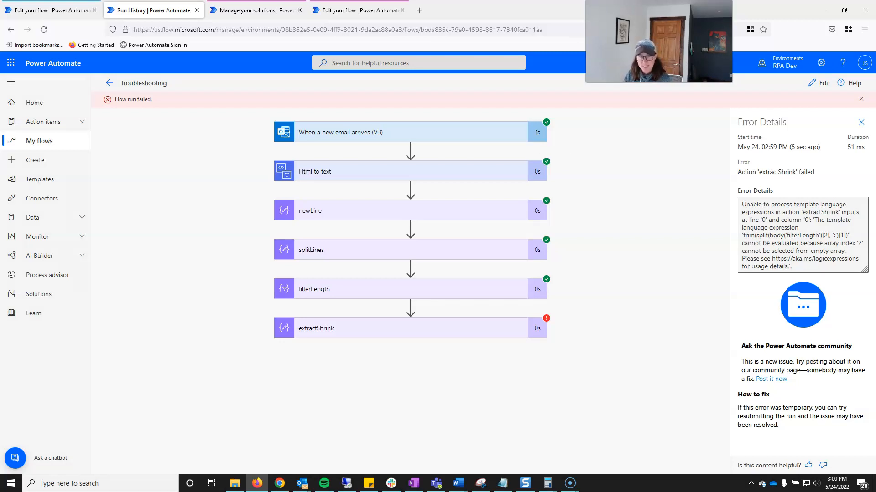
Open the later failed run and expand the When a new email arrives trigger
left_click(391, 329)
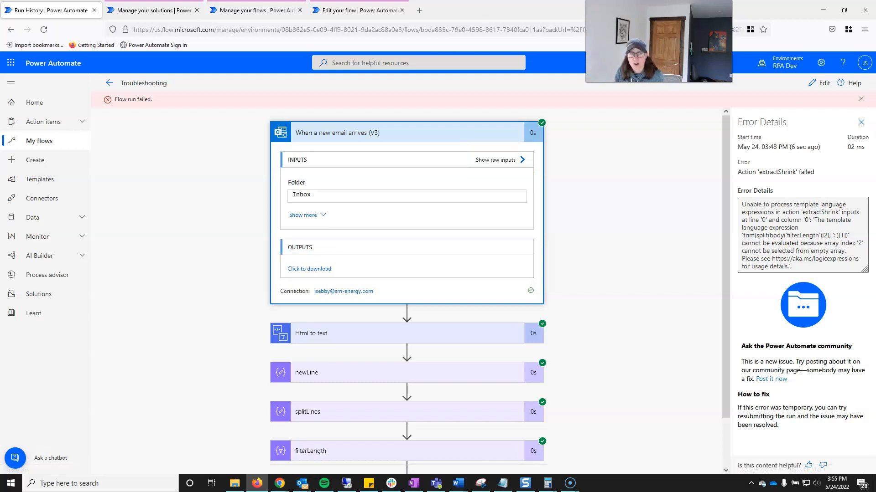
Show all trigger inputs, including the Subject Filter set to Shrink
left_click(406, 133)
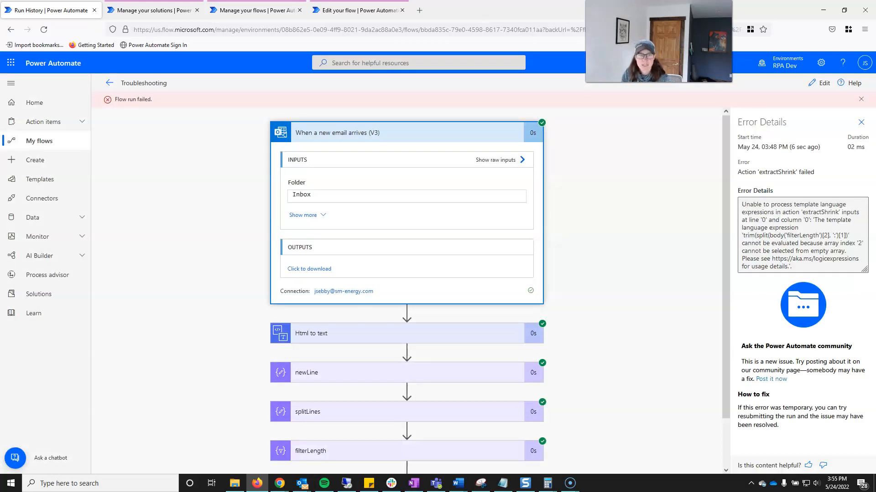
left_click(303, 215)
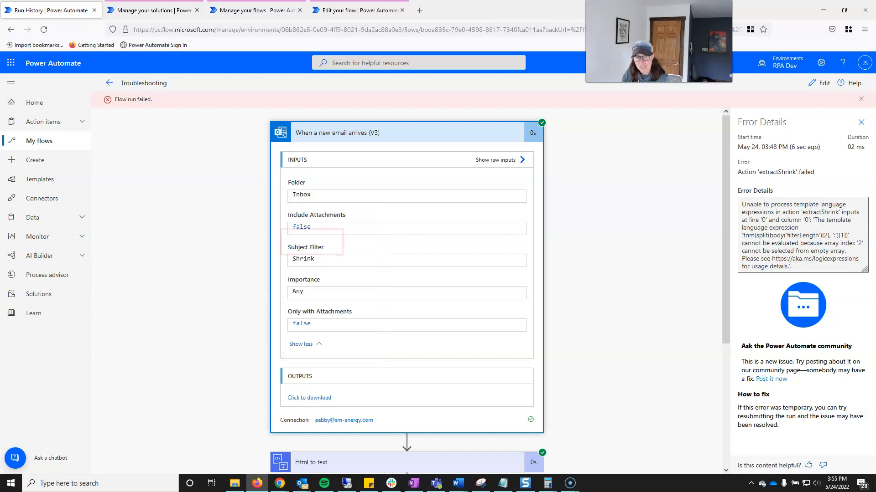
Scroll to the splitLines step listing Start Date, End Date and Shrink lines
scroll("down", 3)
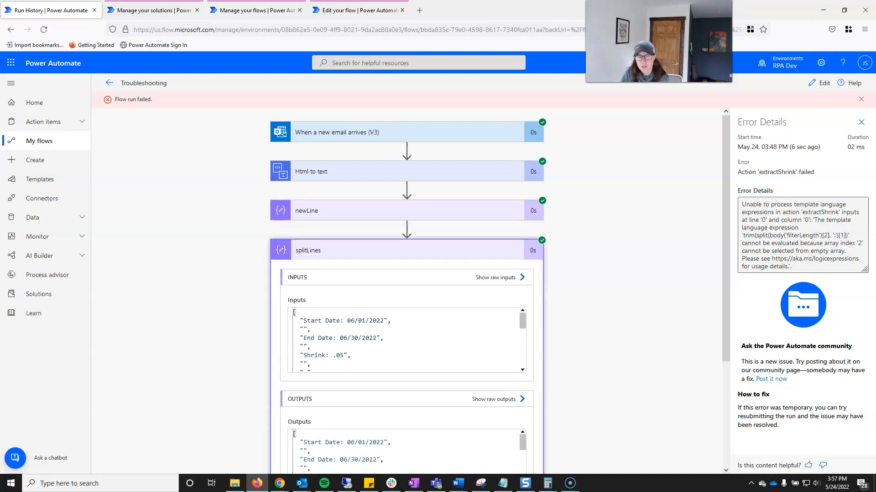
Scroll through filterLength's inputs and empty output down to the failed extractShrink step
scroll("down", 3)
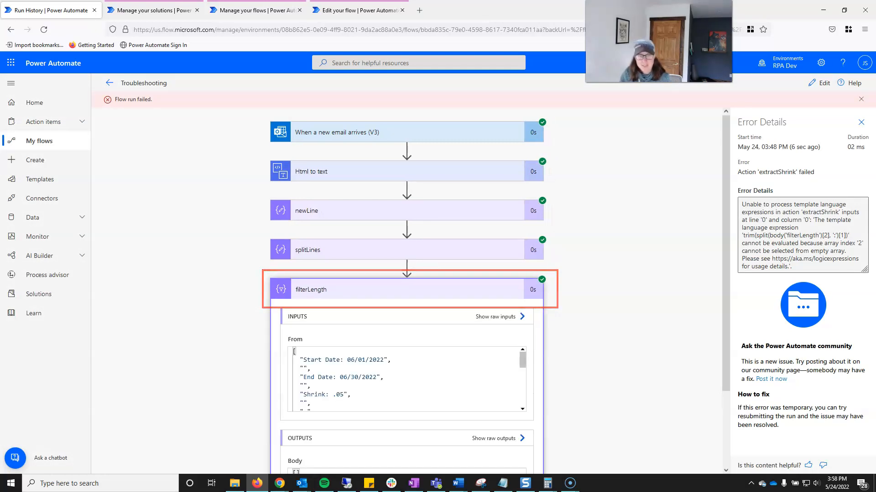
scroll("down", 3)
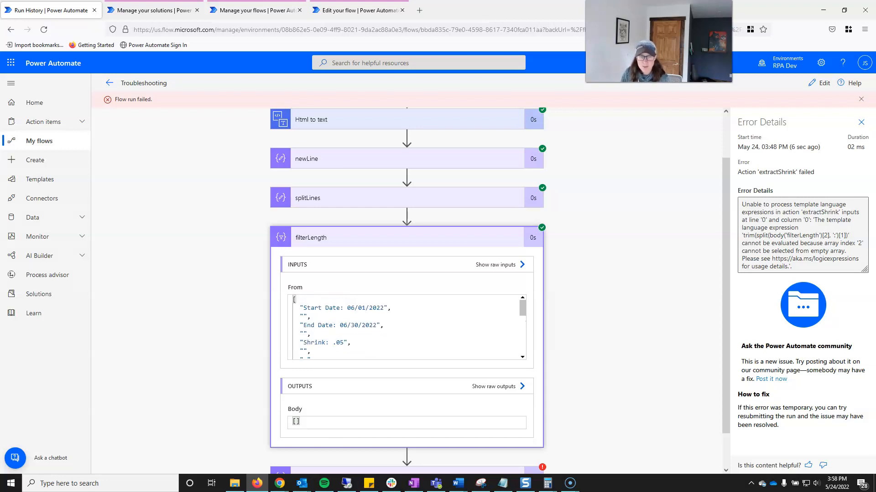
scroll("down", 3)
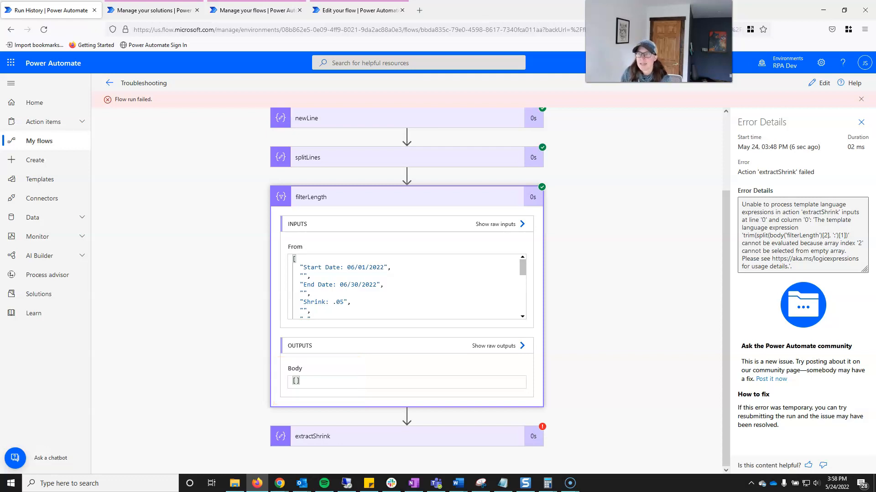
Open the Download Completed DO flow in the designer for editing
left_click(819, 82)
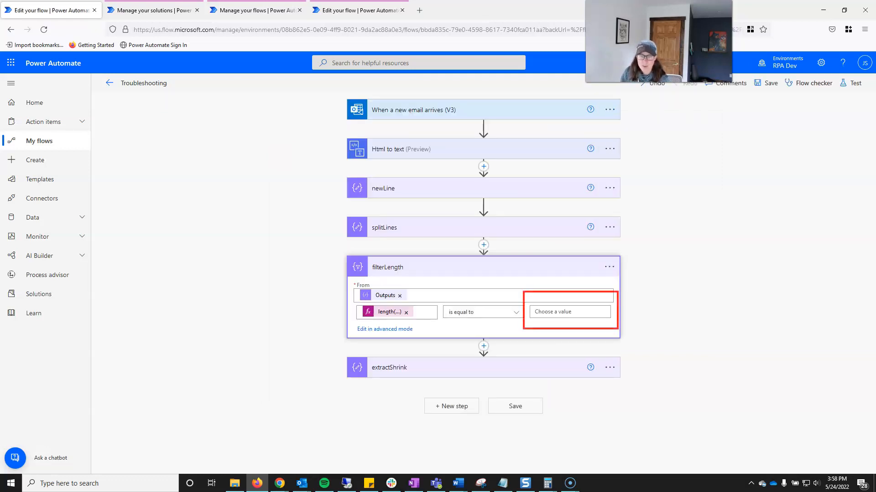
left_click(568, 311)
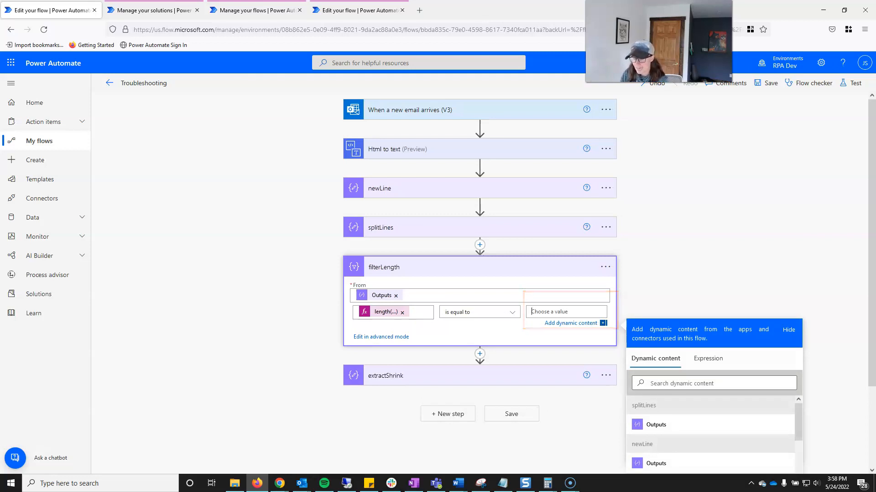
type("0")
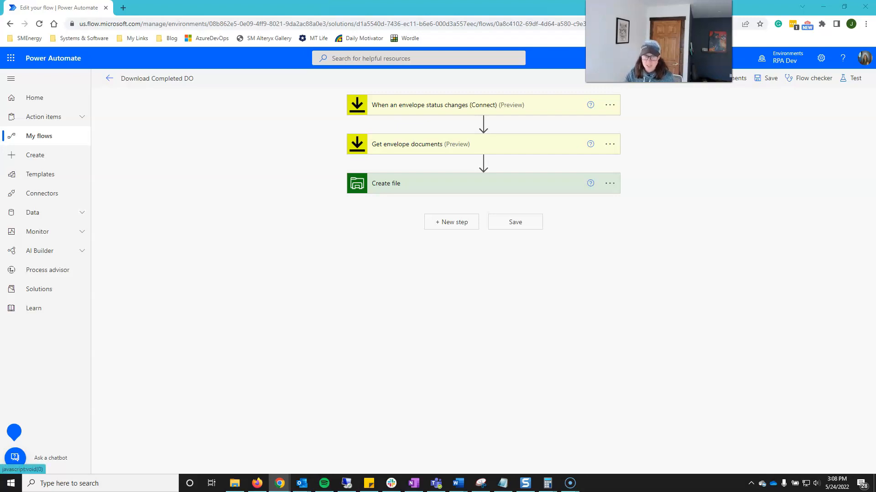
Add the trigger's Envelope ID dynamic content to the Get envelope documents Envelope field
left_click(420, 144)
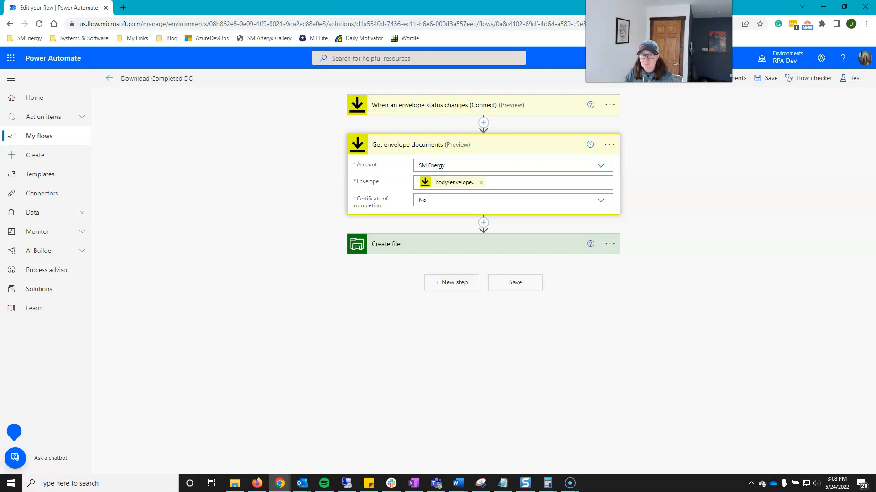
left_click(502, 182)
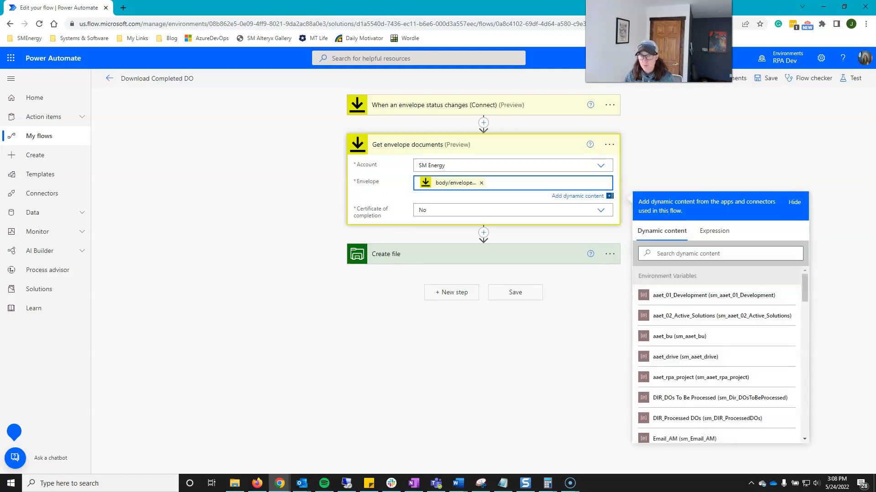
type("e")
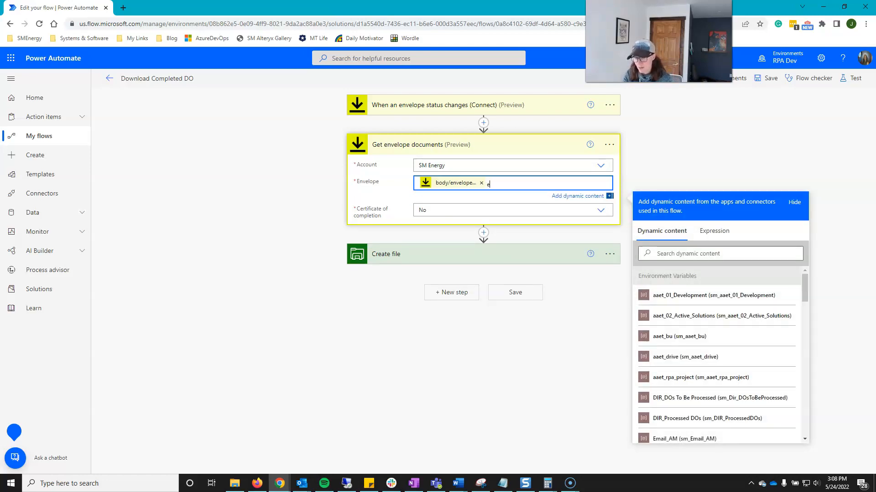
key("Backspace")
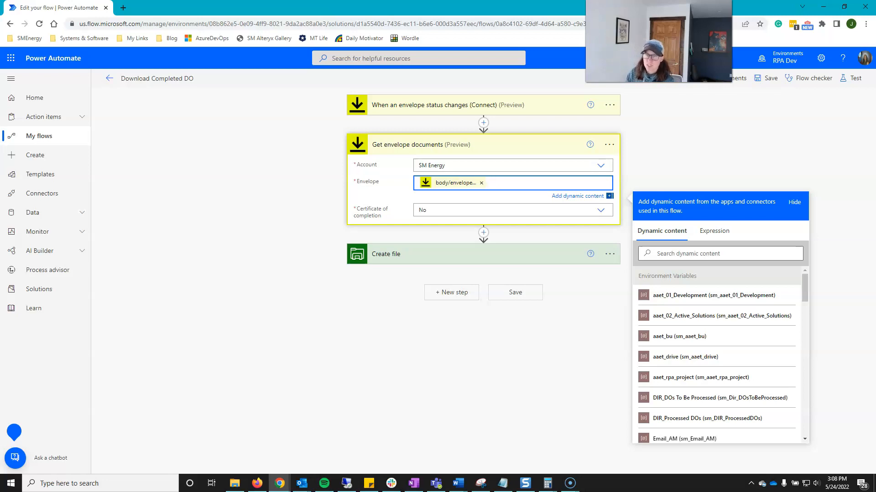
type("env")
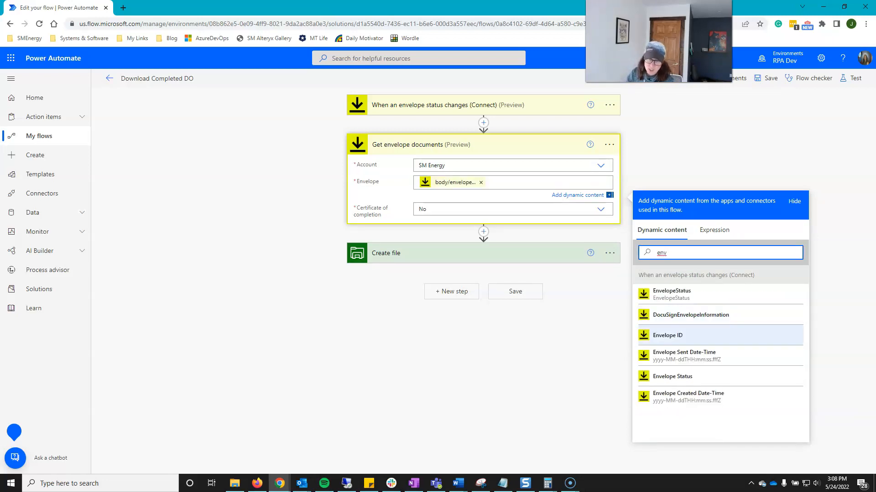
left_click(668, 335)
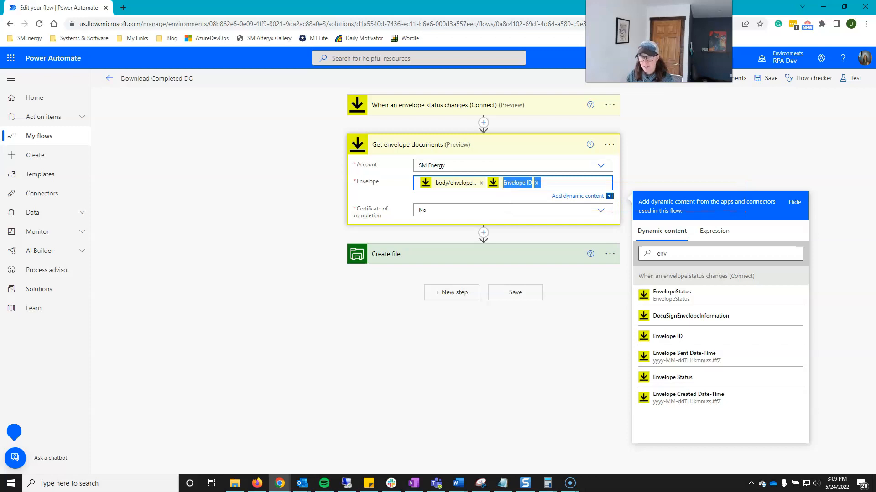
left_click(502, 483)
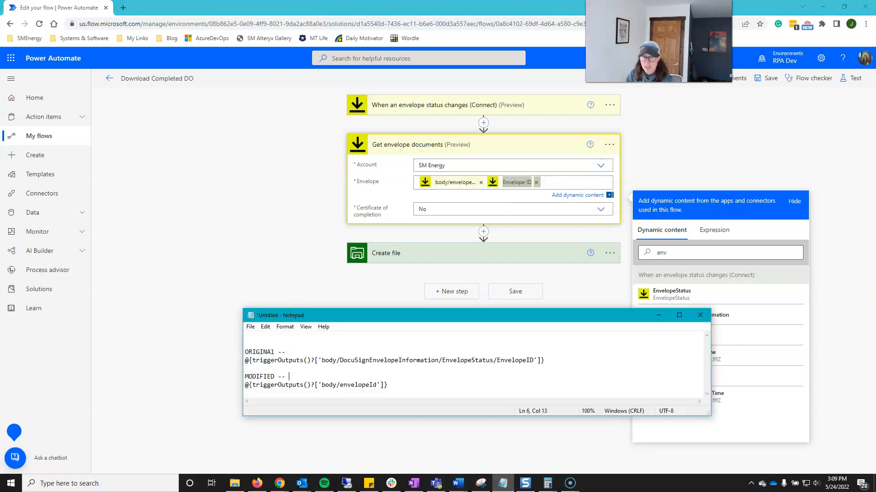
Note the triggerOutputs EnvelopeID expression in Notepad, then view the Word trigger-output screenshot
type("@{triggerOutputs()?['body/DocuSignEnvelopeInformation/EnvelopeStatus/EnvelopeID']}")
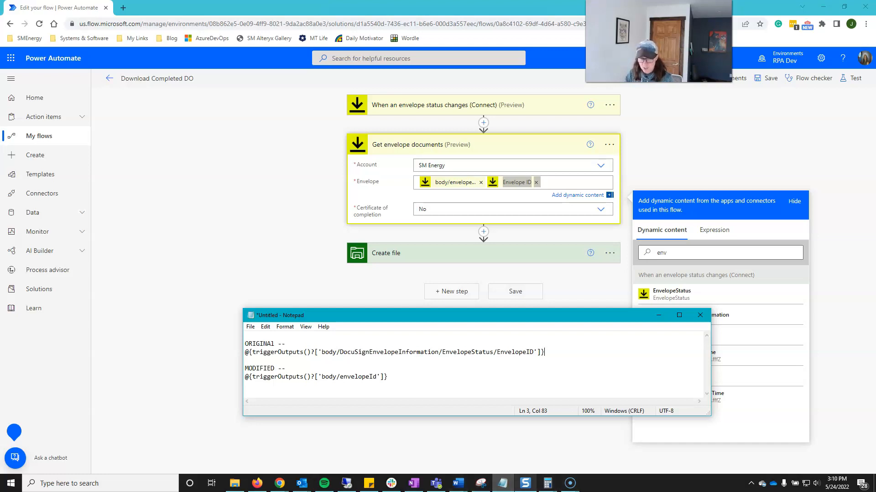
left_click(458, 483)
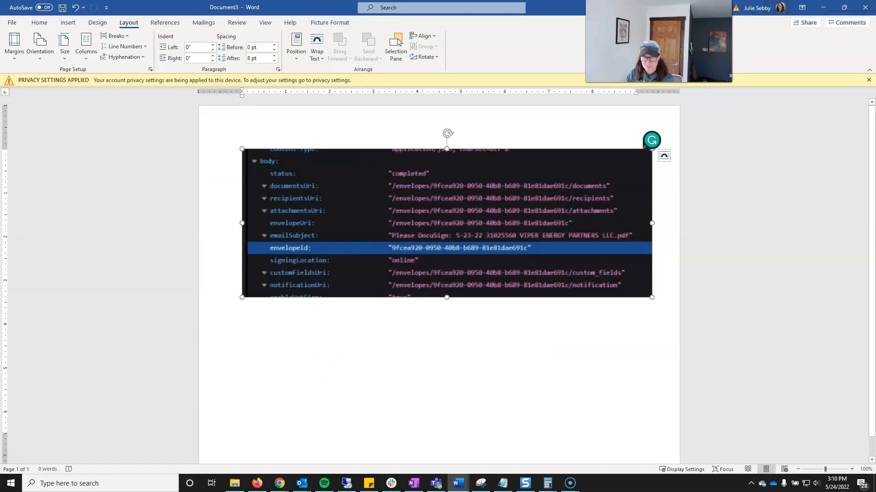
Highlight the dropped DocuSignEnvelopeInformation/EnvelopeStatus/ path, then return to the Remove assignees run
left_click(502, 484)
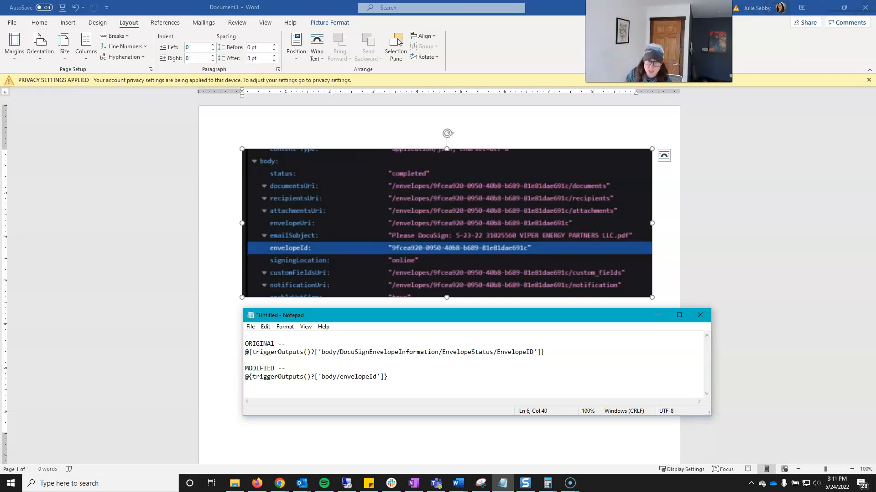
left_click_drag(343, 352, 468, 352)
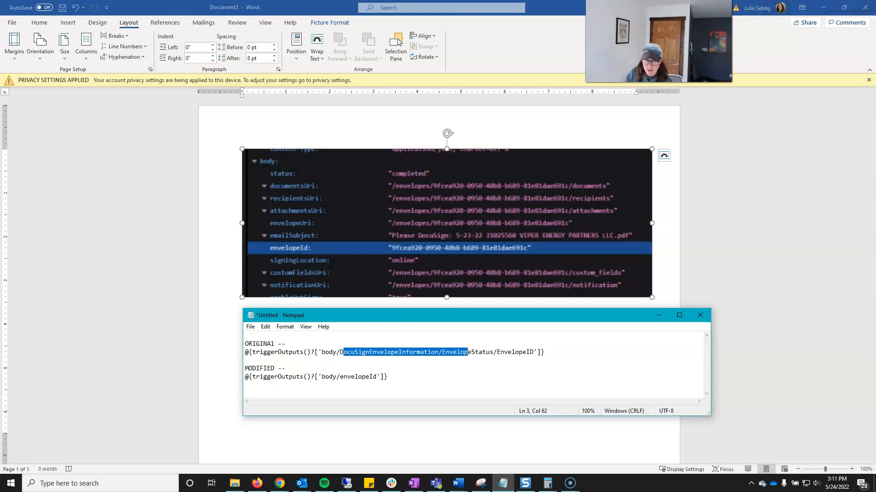
left_click_drag(468, 351, 496, 352)
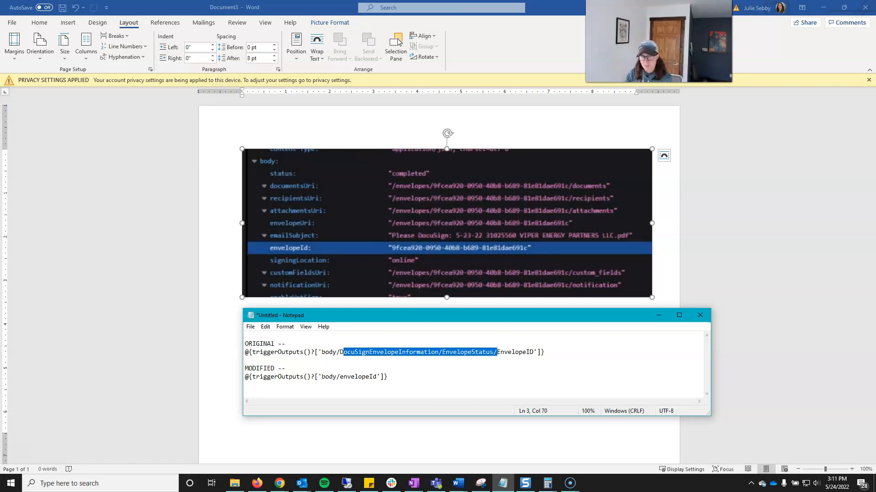
left_click(278, 483)
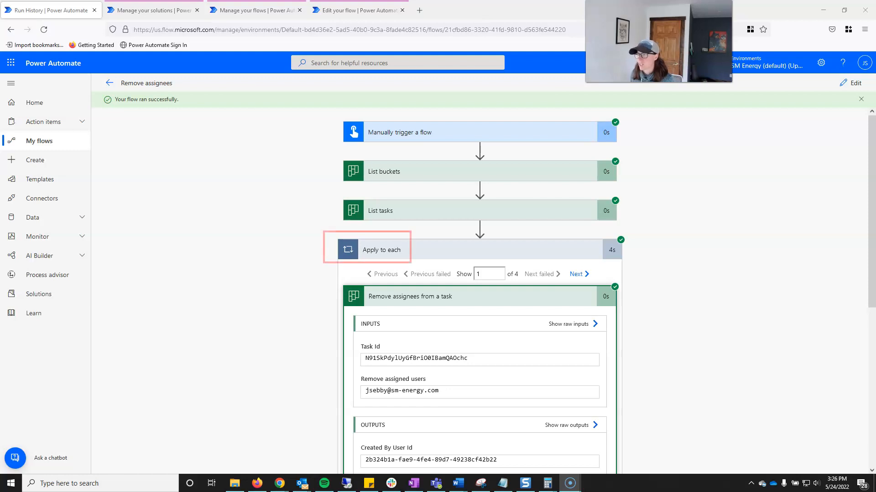
Open the latest succeeded test run from the Troubleshooting flow's 28-day run history
left_click(366, 250)
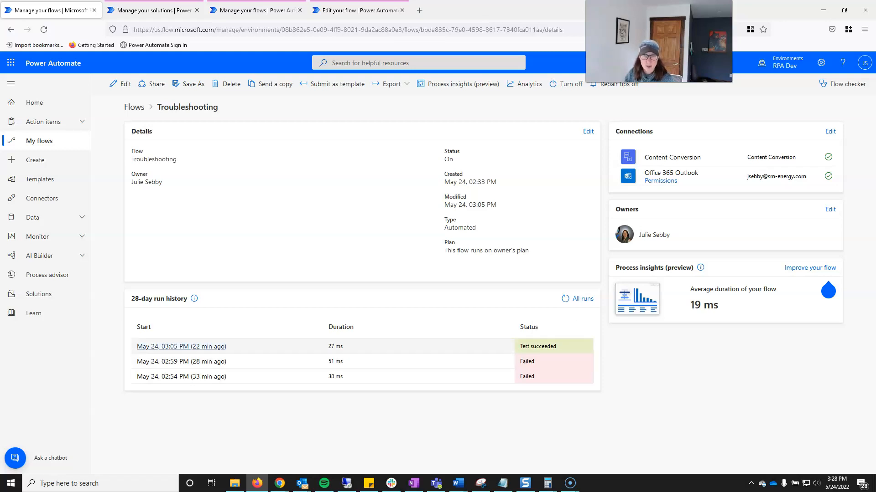
left_click(181, 346)
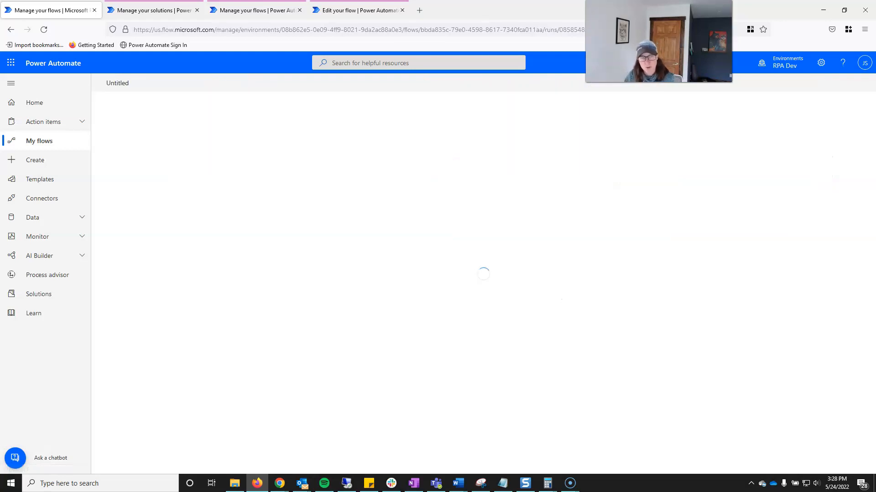